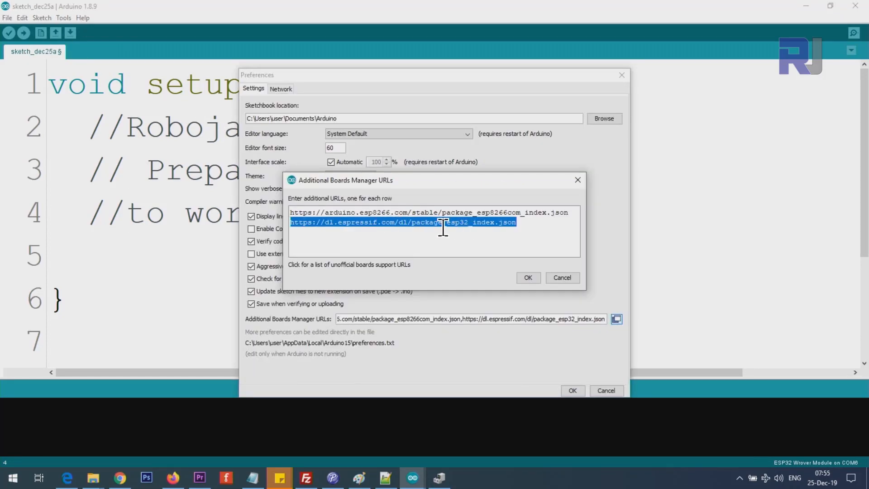
# Step: Confirm the ESP32 package URL in Additional Boards Manager URLs and save Preferences
pyautogui.click(410, 222)
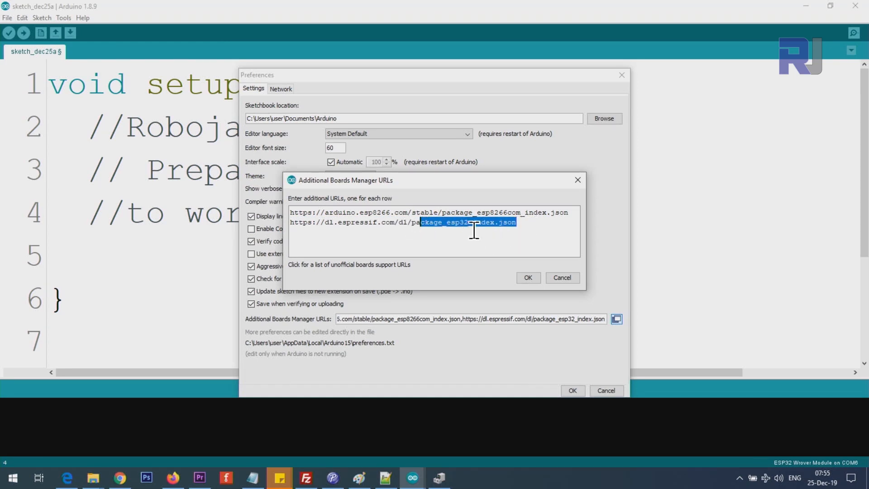
pyautogui.click(526, 277)
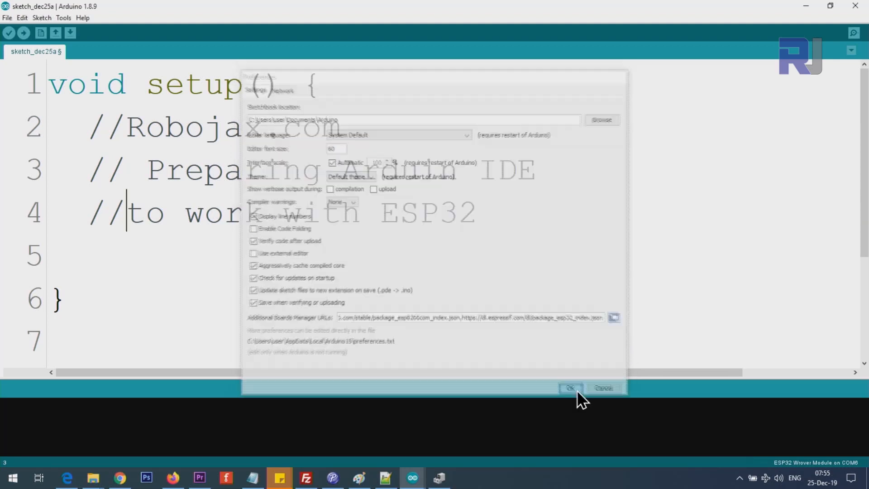
pyautogui.click(570, 387)
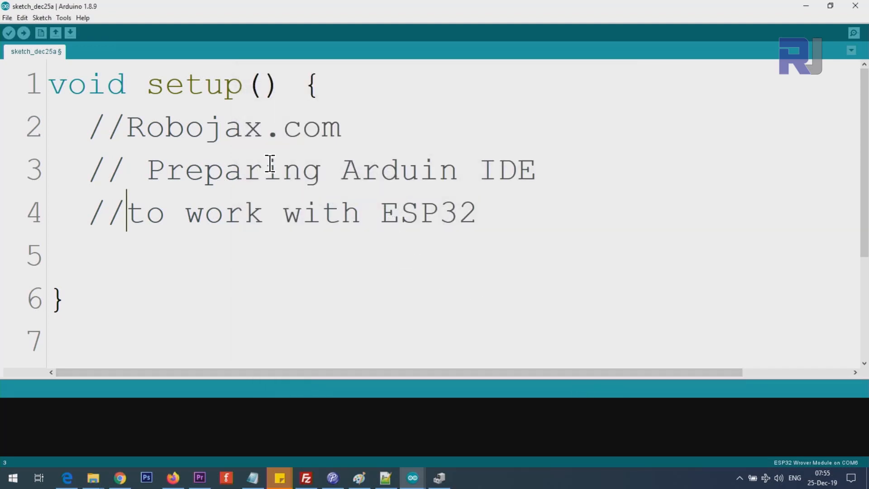
pyautogui.moveTo(63, 18)
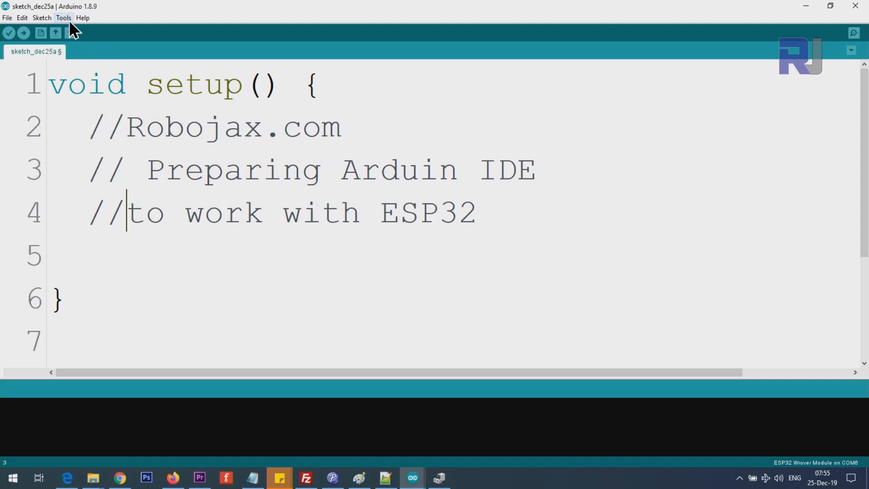
pyautogui.click(64, 17)
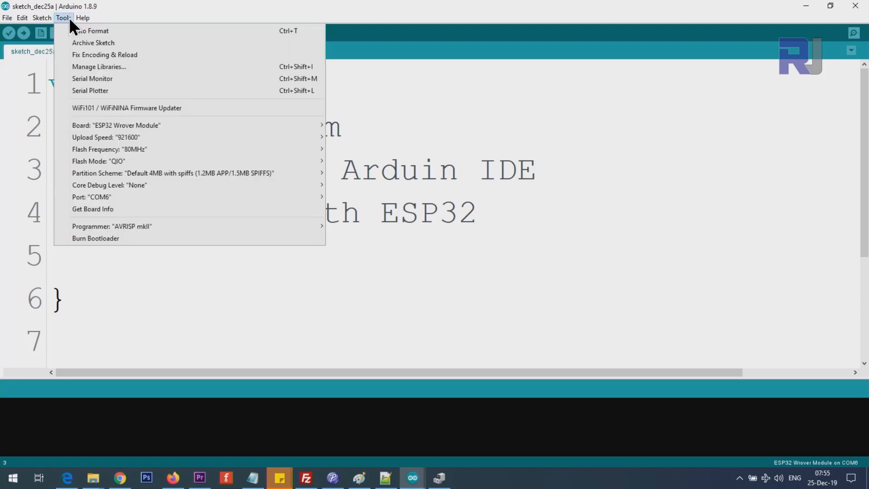
pyautogui.click(117, 125)
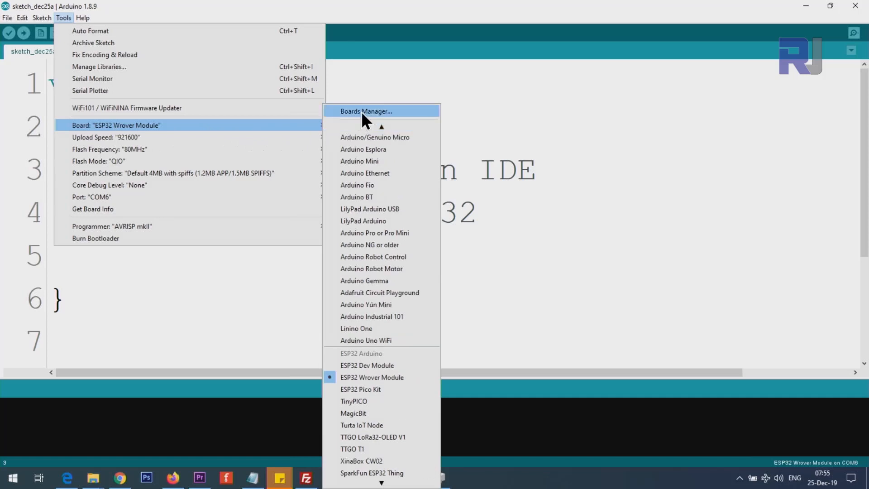
pyautogui.click(365, 112)
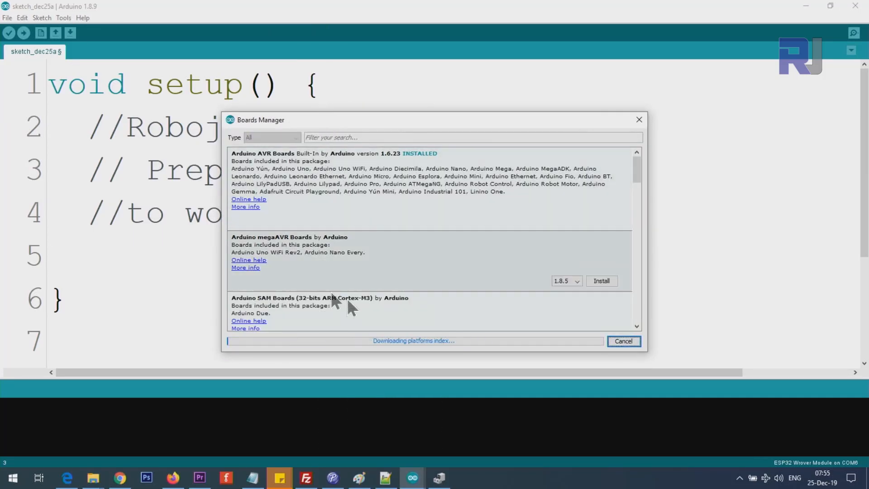
pyautogui.moveTo(485, 355)
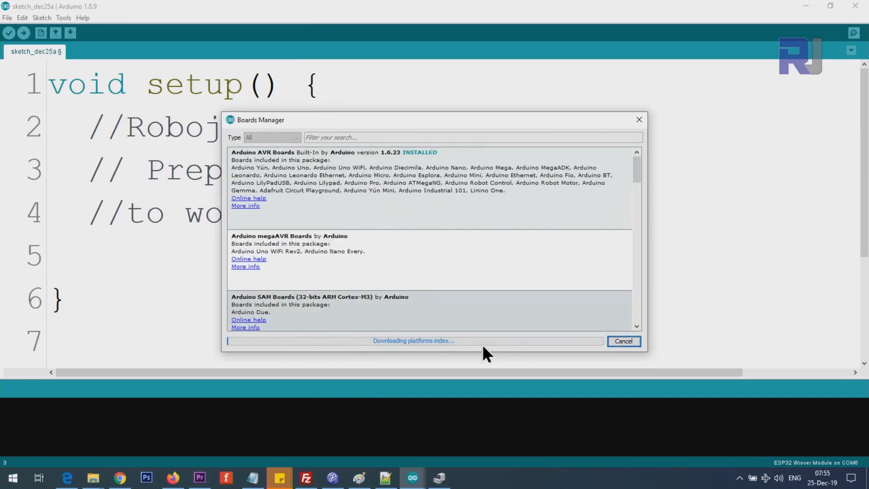
pyautogui.click(388, 183)
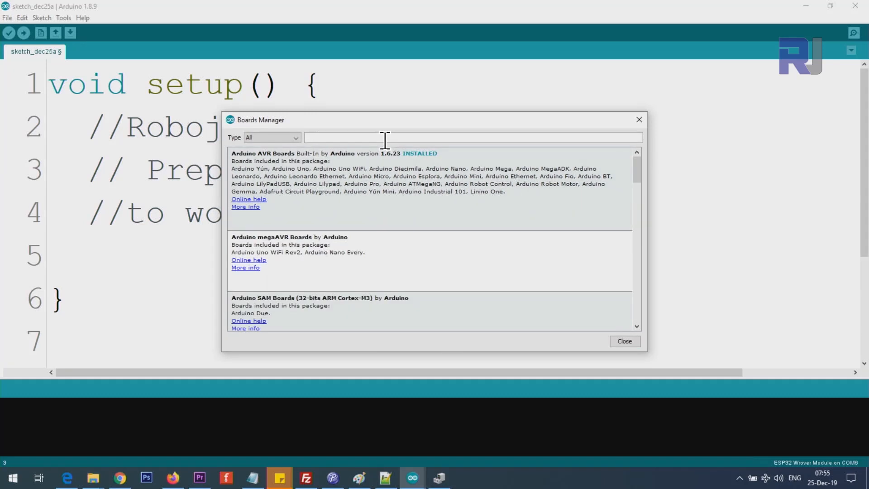
pyautogui.write('esp32')
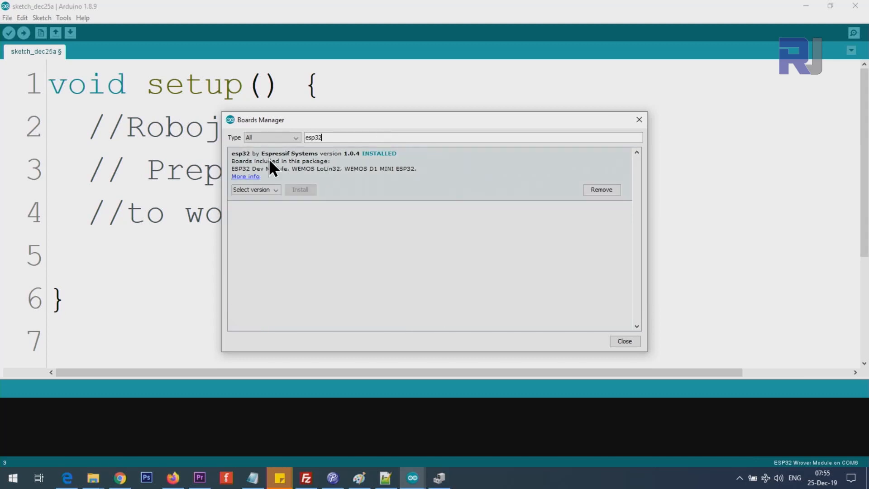
pyautogui.moveTo(325, 165)
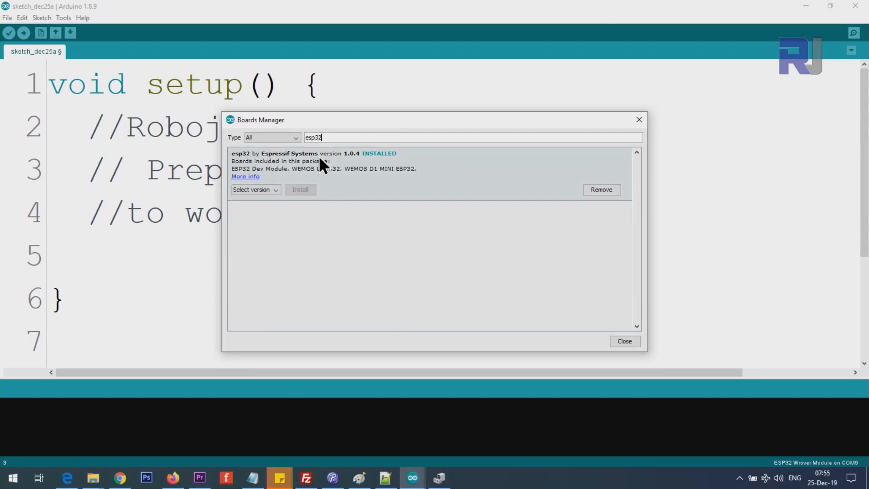
pyautogui.moveTo(587, 207)
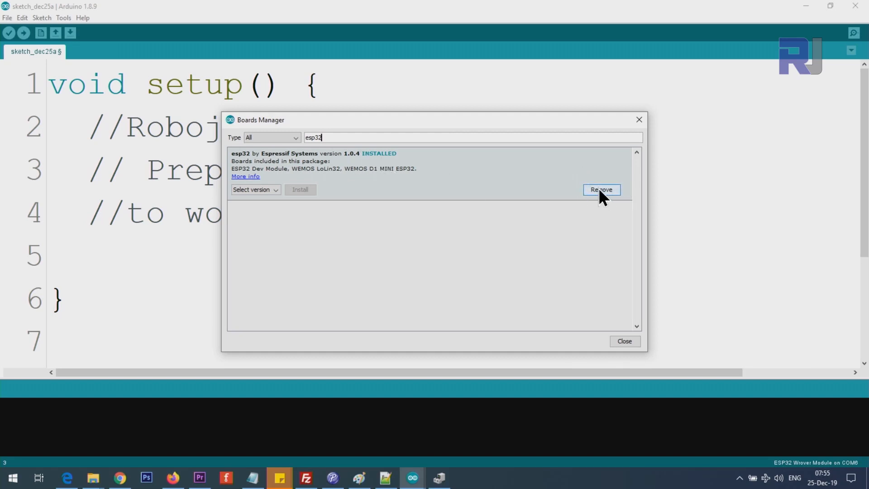
pyautogui.moveTo(259, 326)
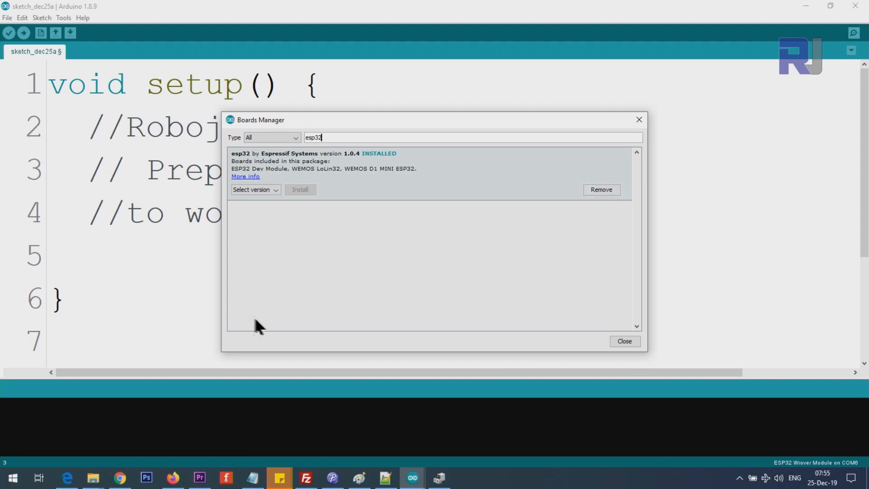
pyautogui.moveTo(346, 321)
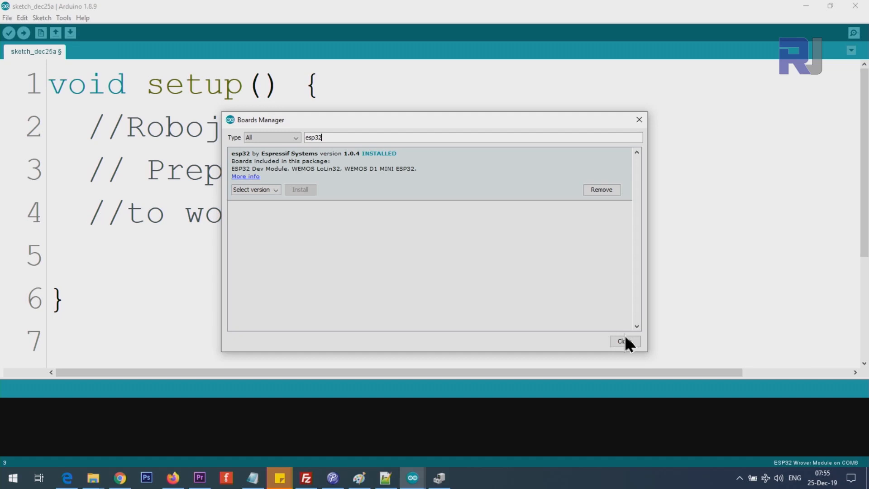
pyautogui.click(624, 341)
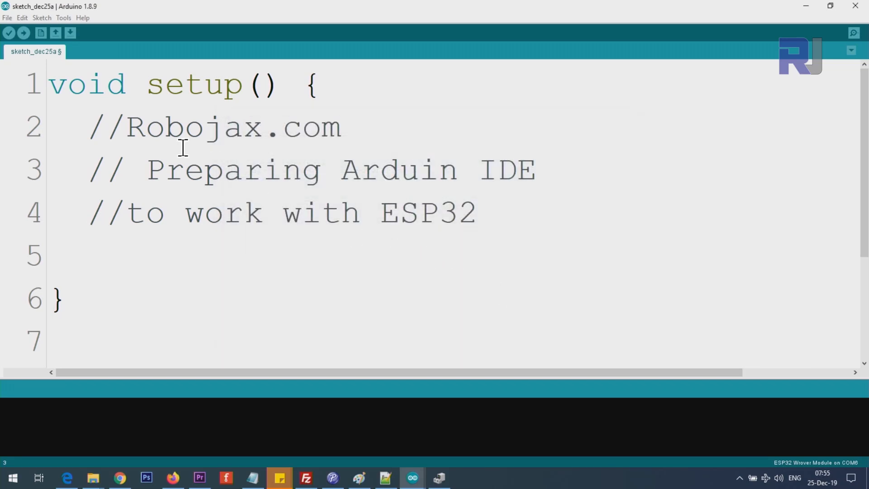
pyautogui.moveTo(174, 141)
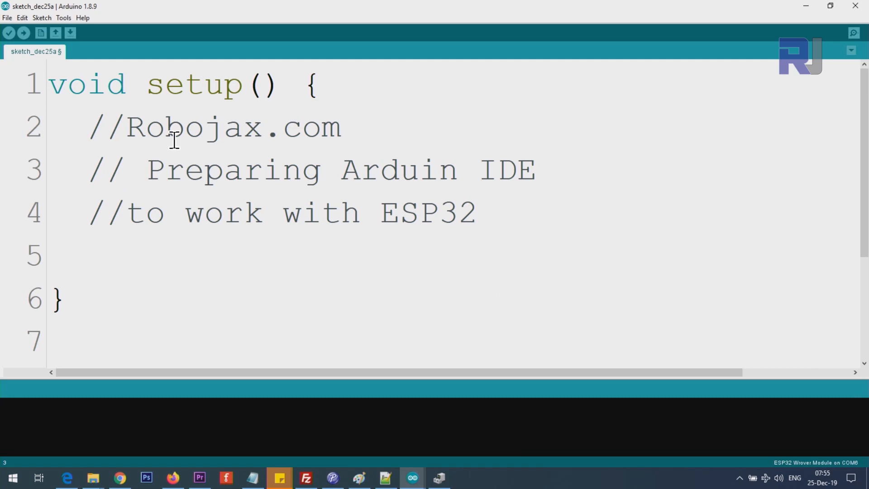
pyautogui.moveTo(69, 33)
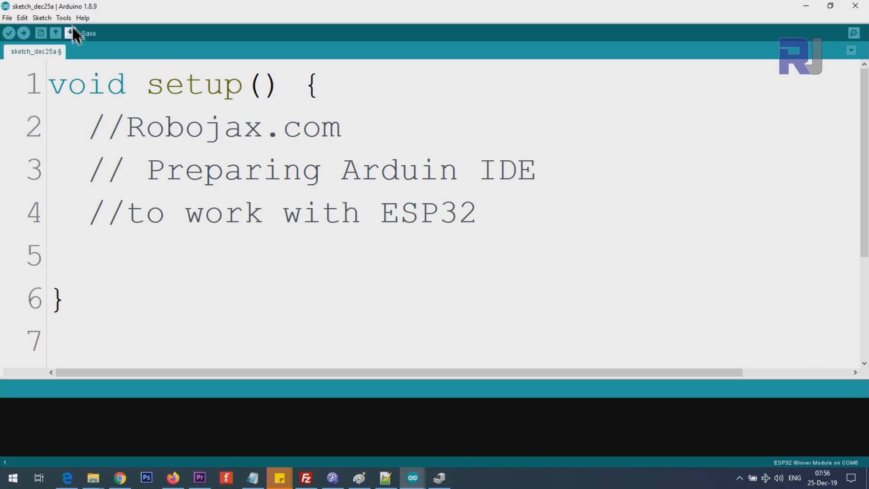
pyautogui.click(63, 17)
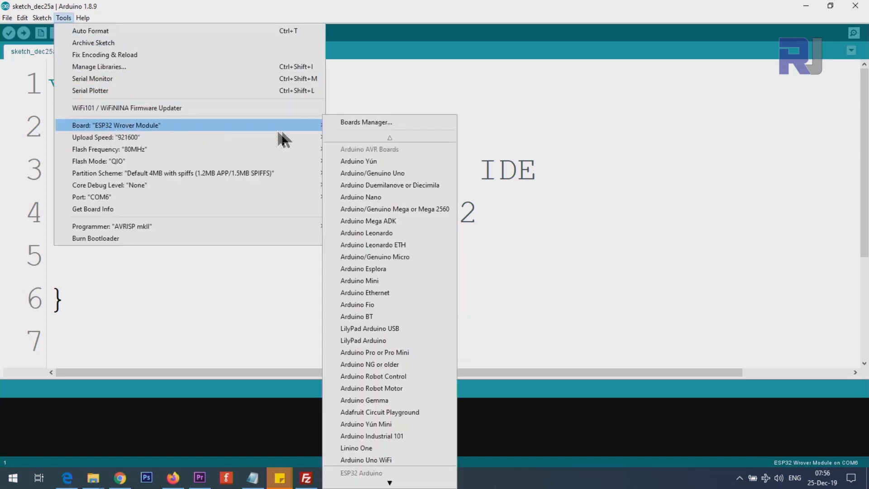
pyautogui.moveTo(373, 173)
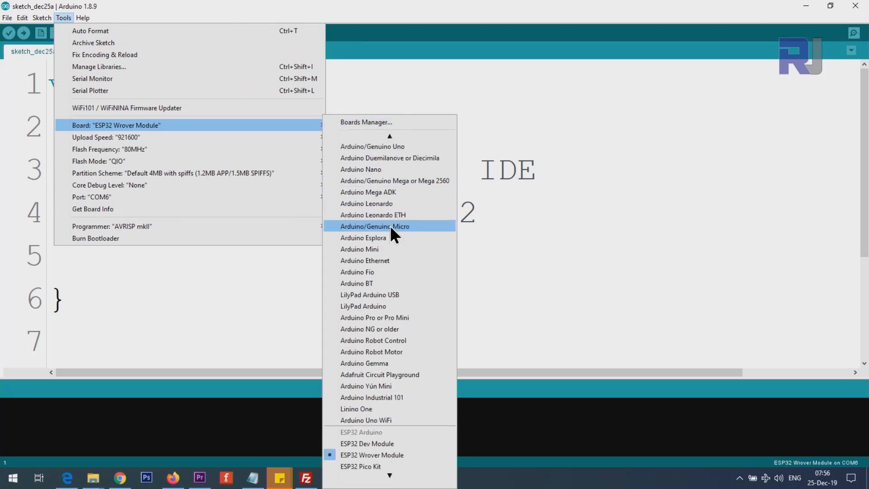
pyautogui.scroll(-3)
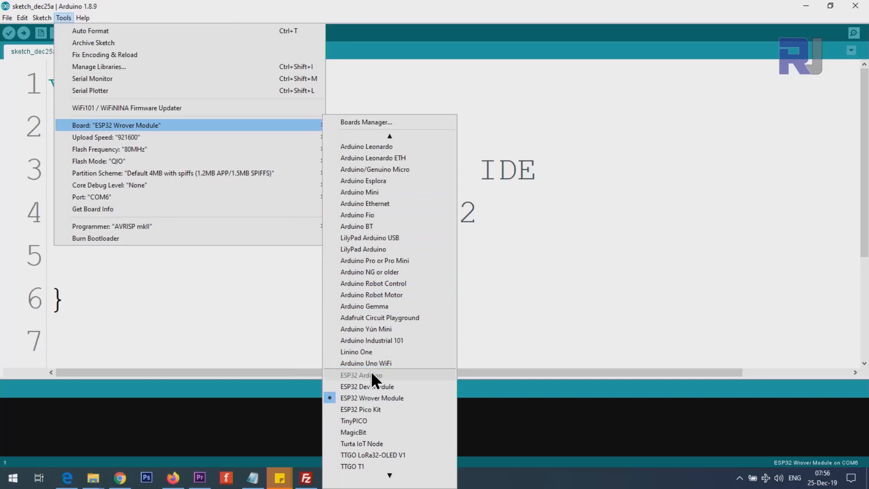
pyautogui.scroll(-3)
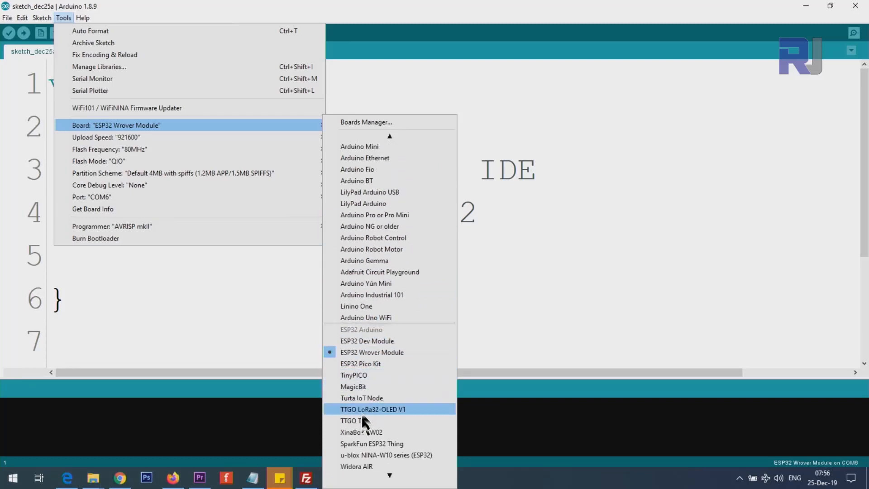
pyautogui.moveTo(378, 363)
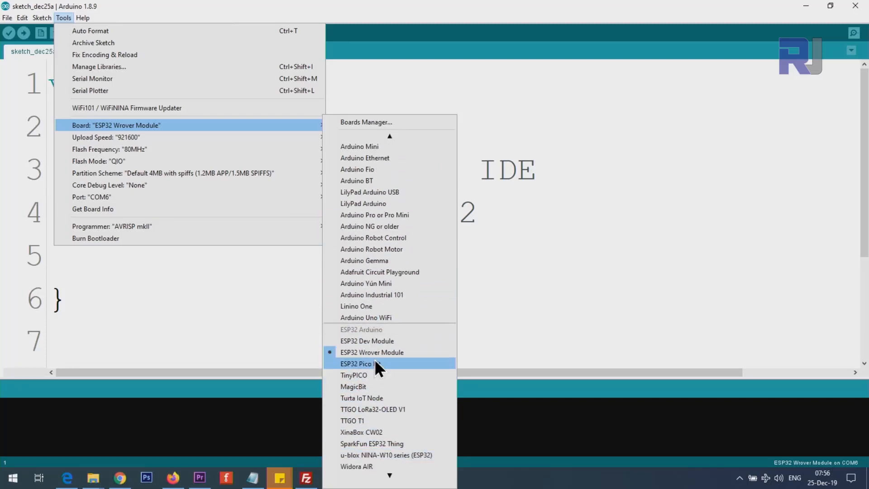
pyautogui.moveTo(359, 357)
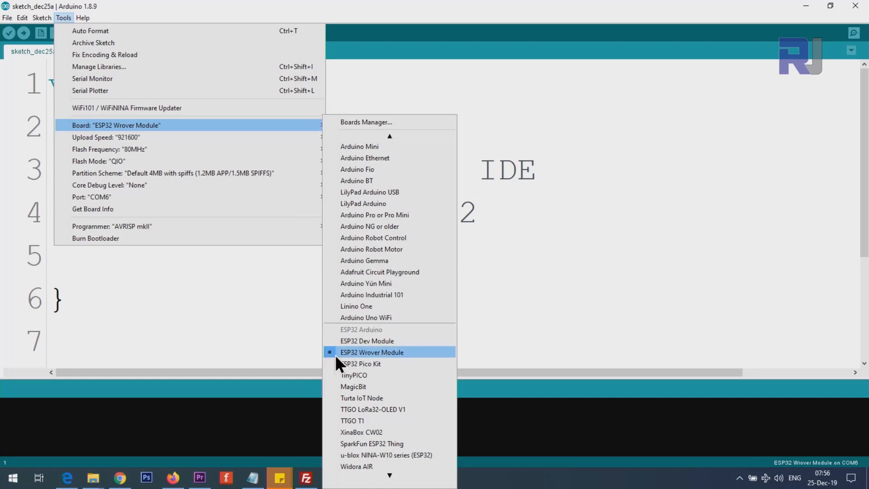
pyautogui.click(372, 352)
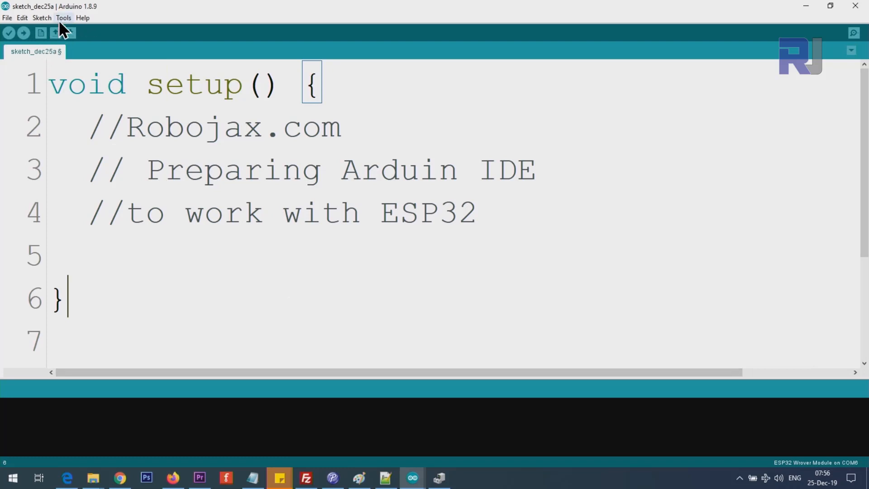
pyautogui.moveTo(28, 460)
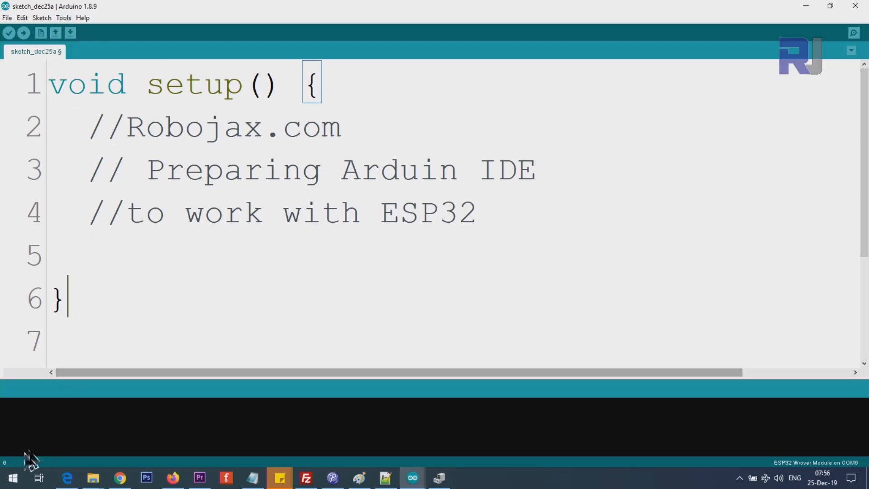
# Step: Check Ports (COM & LPT) in Device Manager for Silicon Labs CP210x on COM6
pyautogui.rightClick(13, 478)
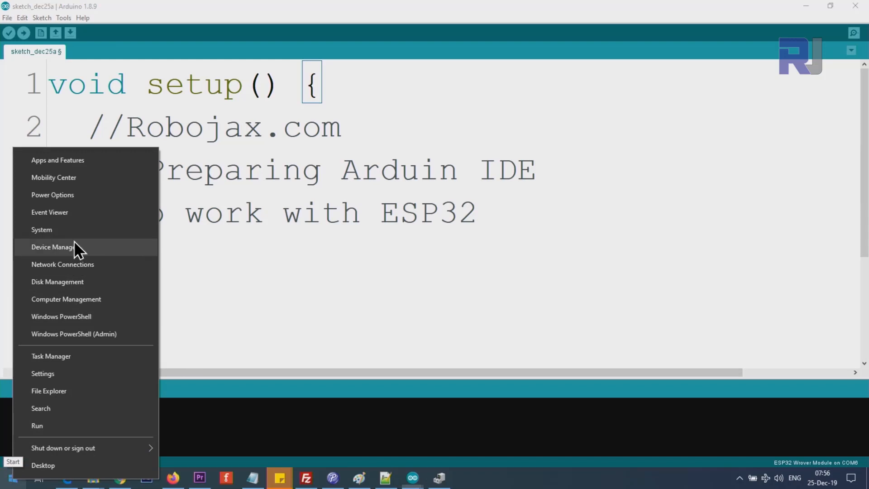
pyautogui.click(52, 247)
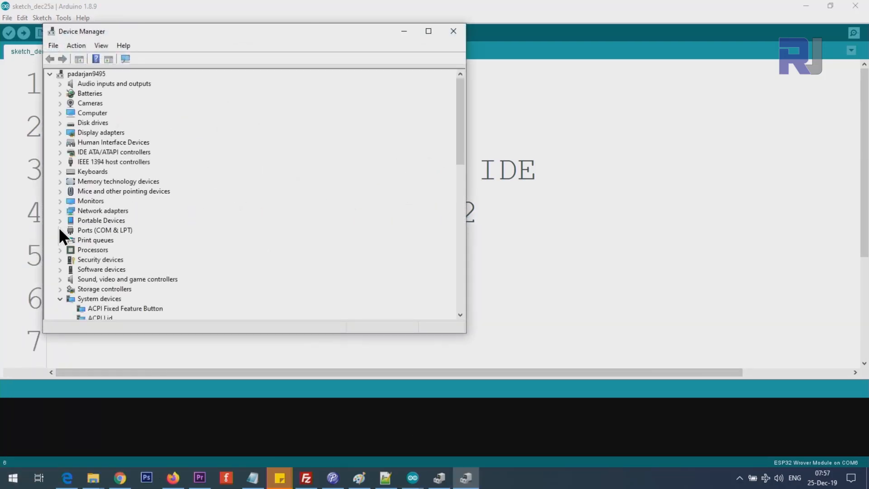
pyautogui.click(60, 230)
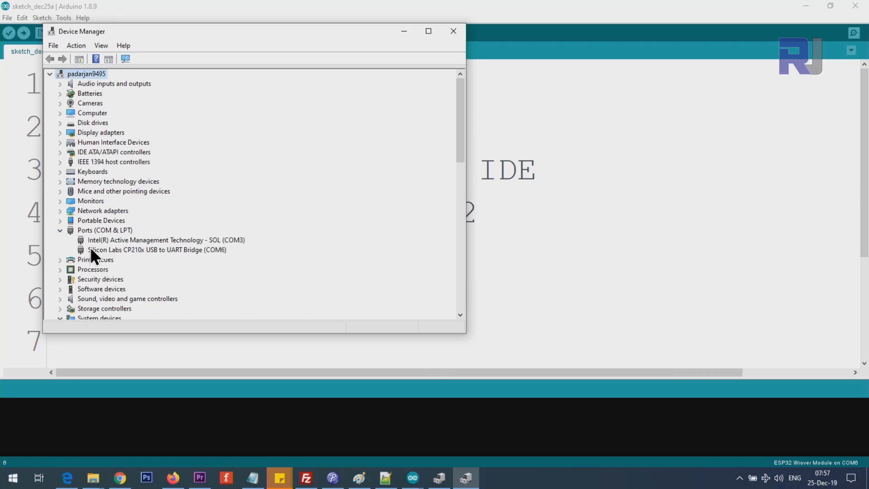
pyautogui.moveTo(157, 257)
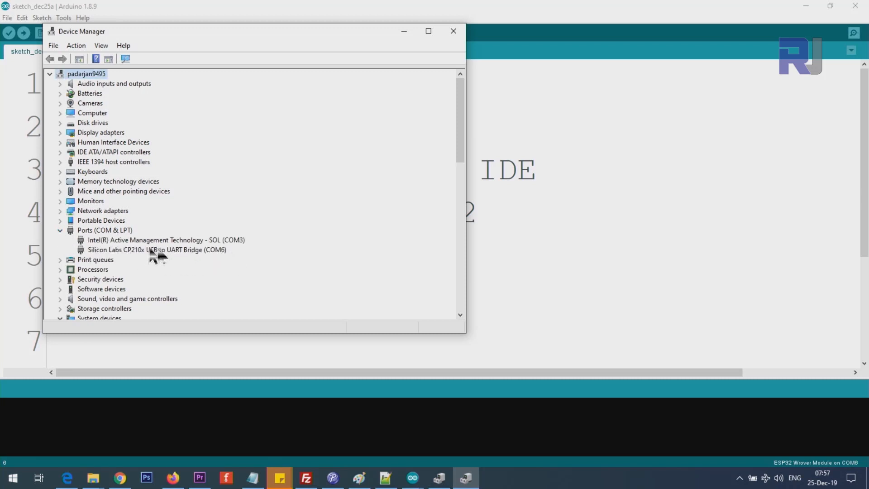
pyautogui.moveTo(119, 259)
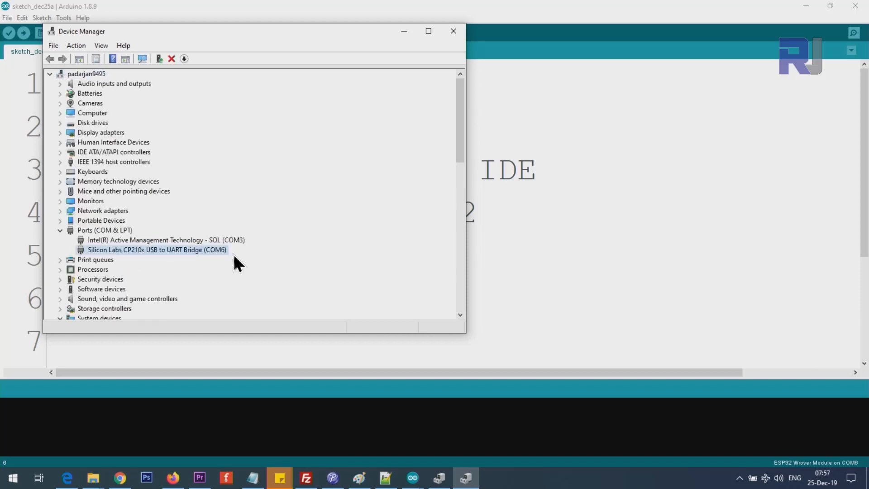
pyautogui.click(452, 30)
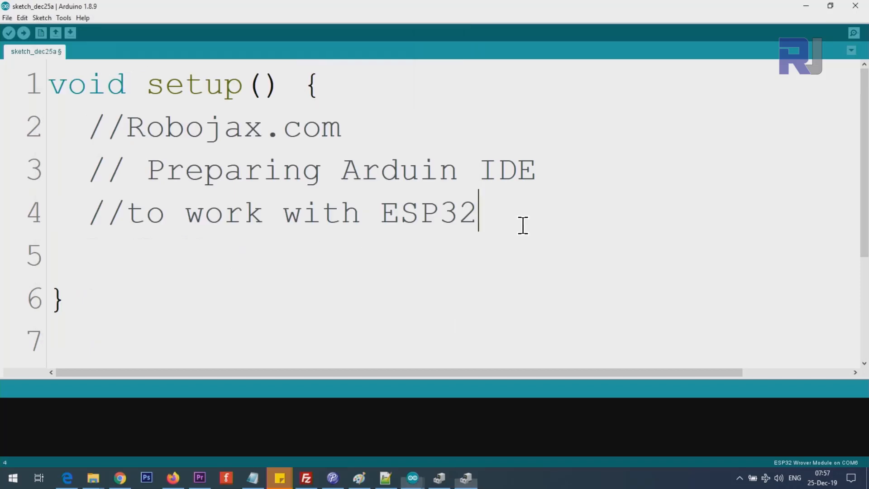
# Step: Select COM6 as the upload port under Tools > Port
pyautogui.click(63, 17)
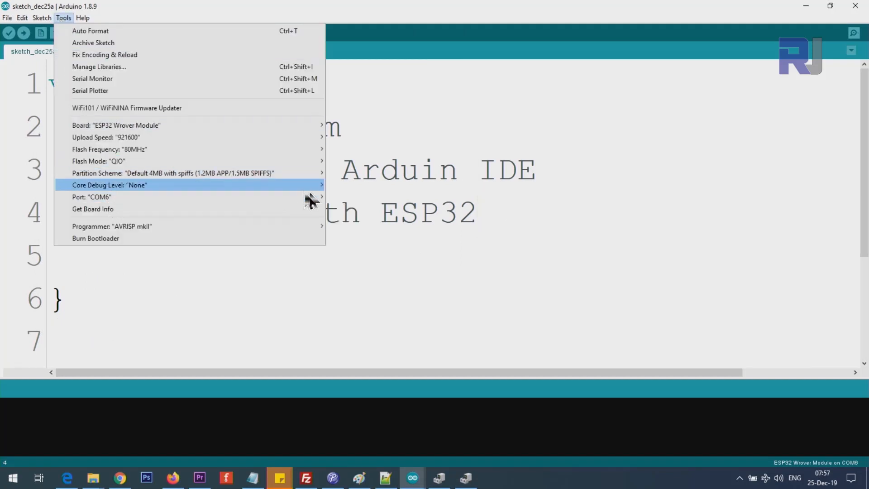
pyautogui.click(92, 196)
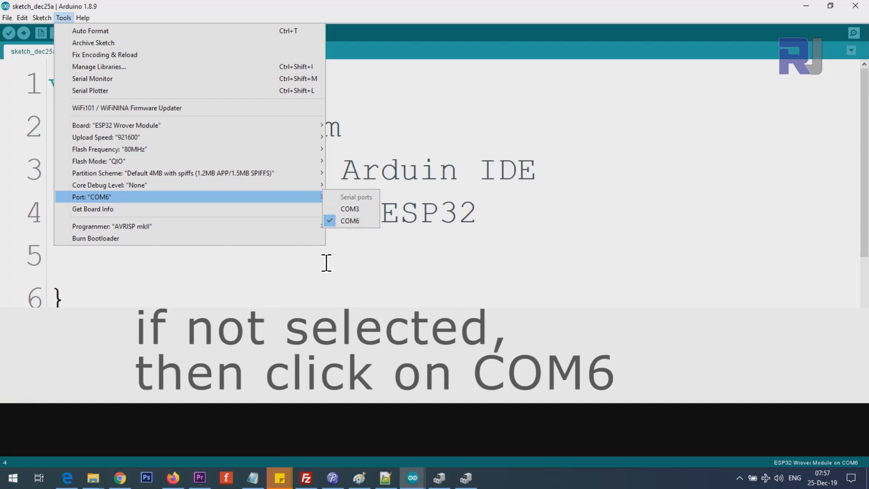
pyautogui.click(350, 220)
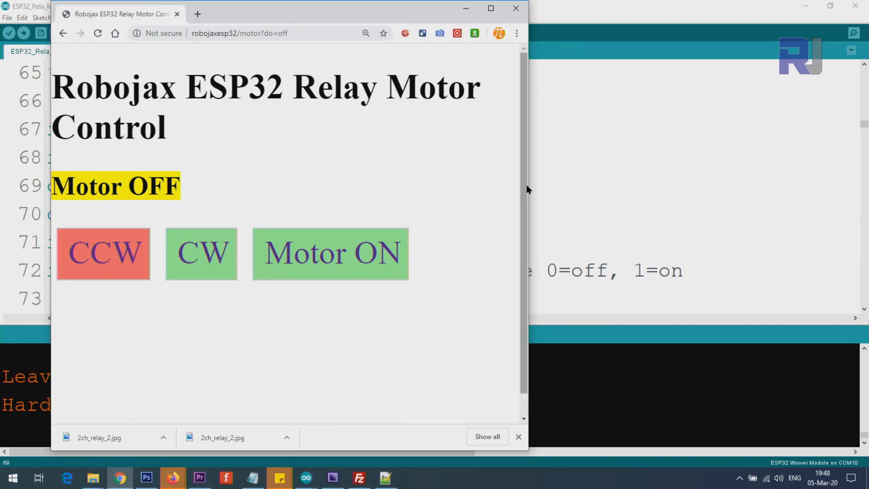
# Step: Maximize the Chrome window showing the Robojax ESP32 Relay Motor Control page
pyautogui.click(490, 8)
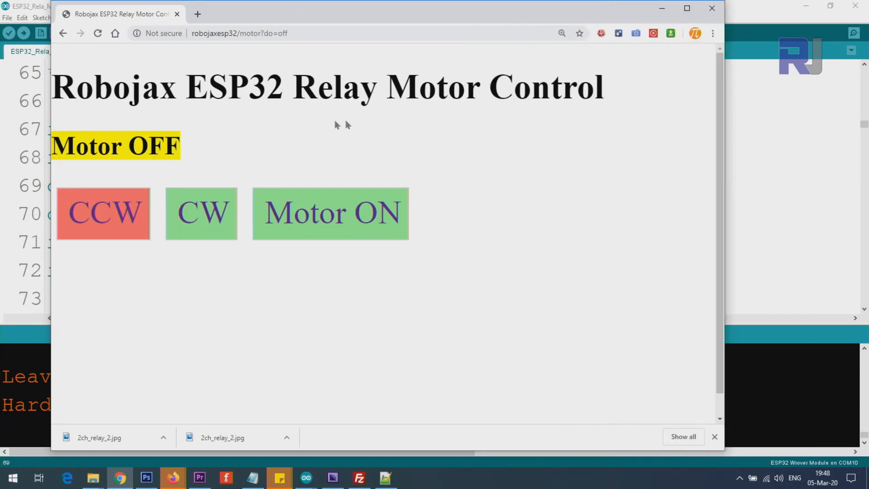
pyautogui.moveTo(271, 165)
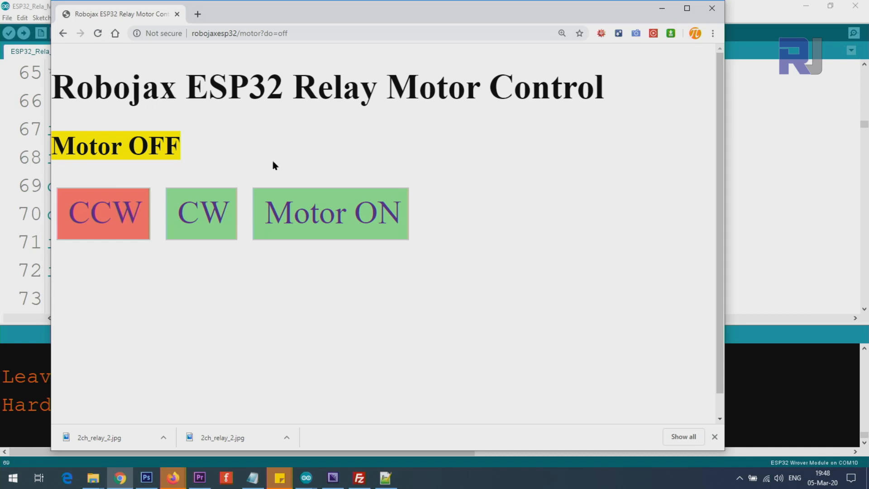
pyautogui.doubleClick(249, 87)
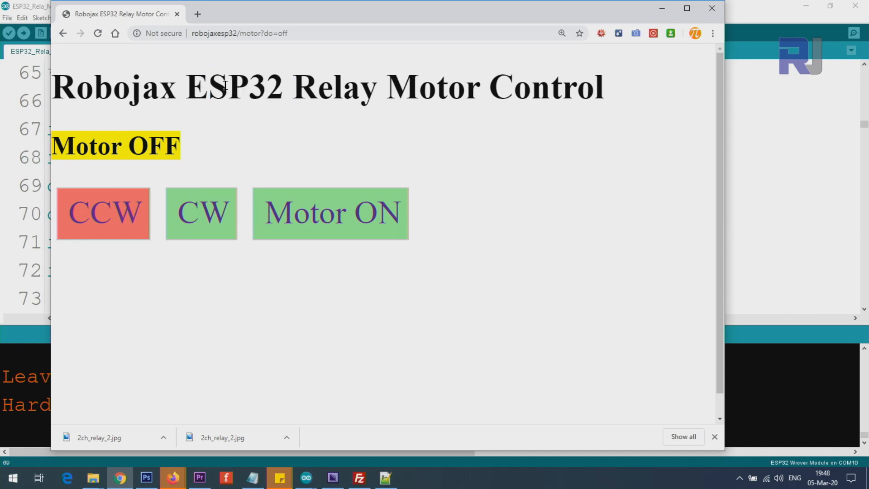
pyautogui.moveTo(380, 173)
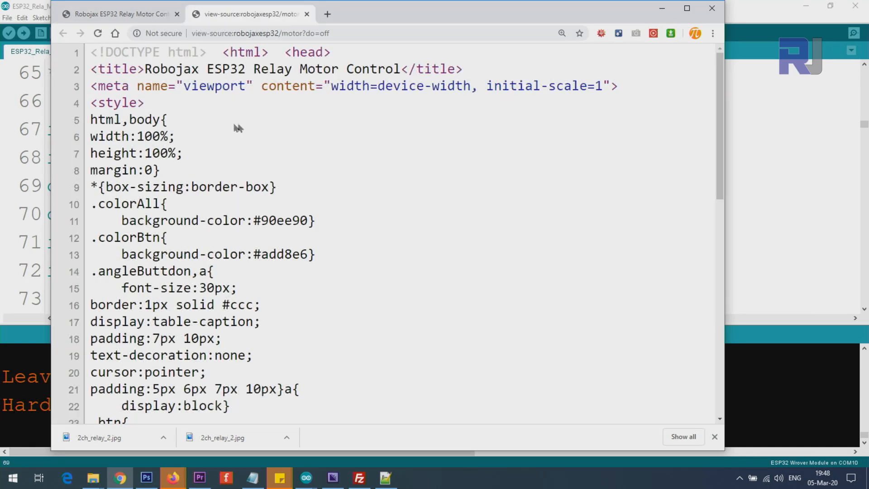
# Step: Compare the Robojax ESP32 Relay Motor Control heading in the source against the rendered page
pyautogui.click(121, 14)
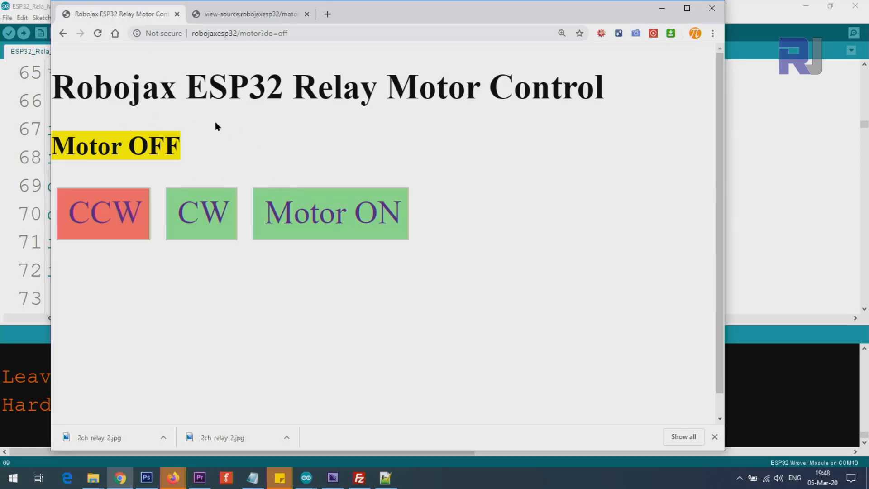
pyautogui.click(250, 14)
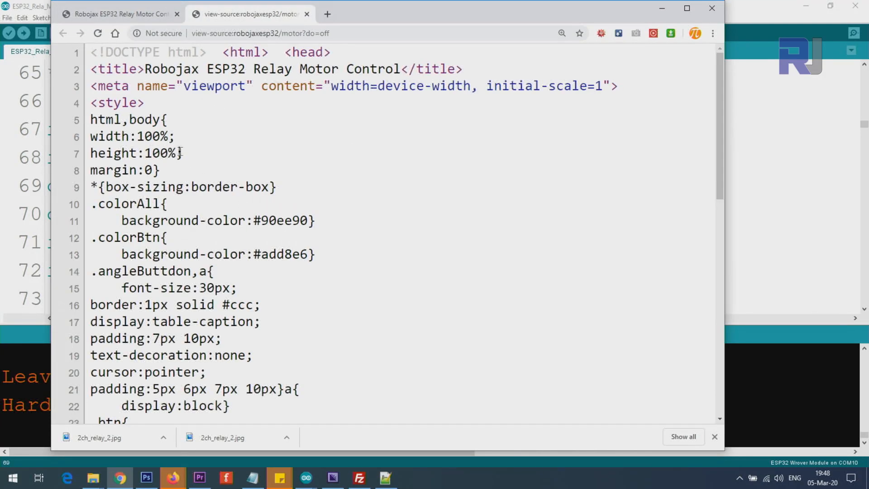
pyautogui.scroll(-3)
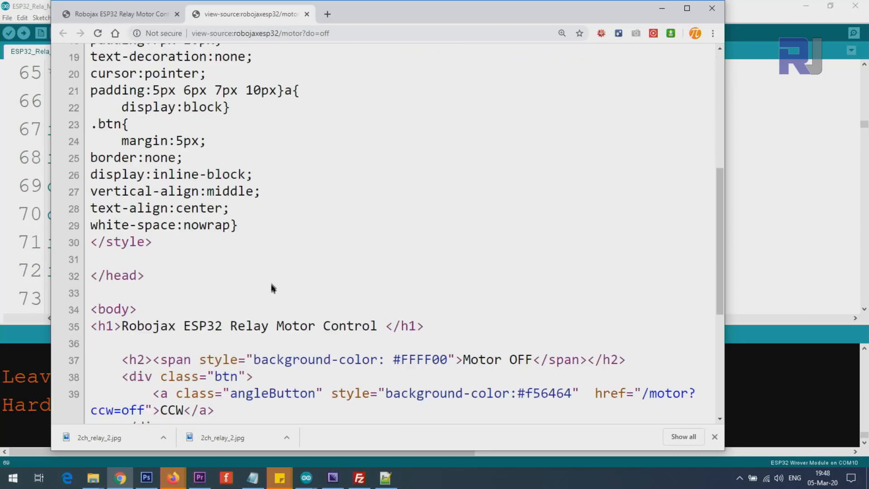
pyautogui.scroll(-3)
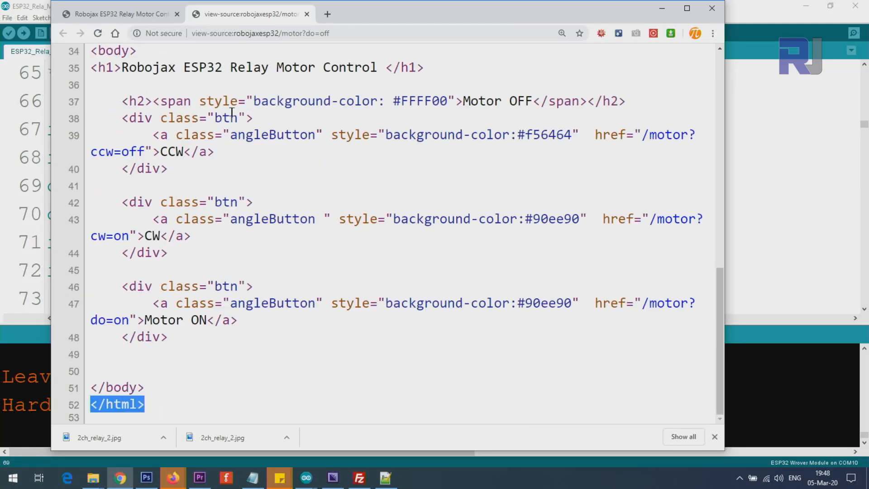
pyautogui.doubleClick(248, 67)
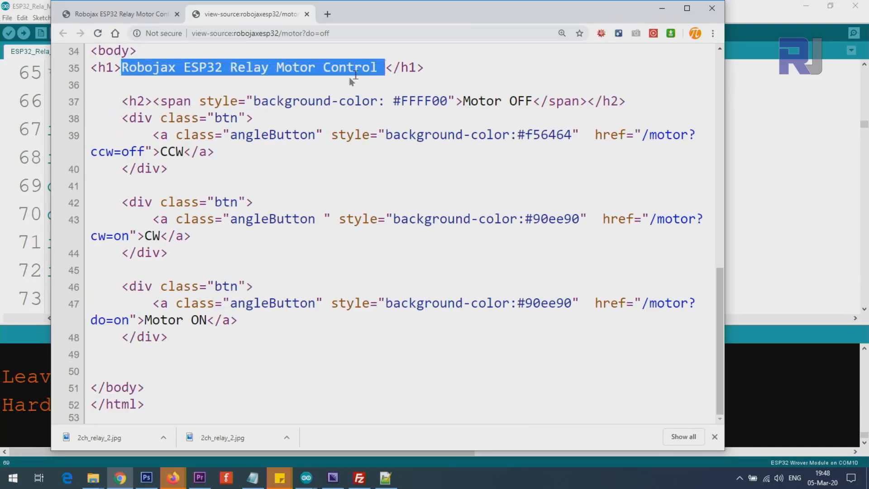
pyautogui.click(119, 14)
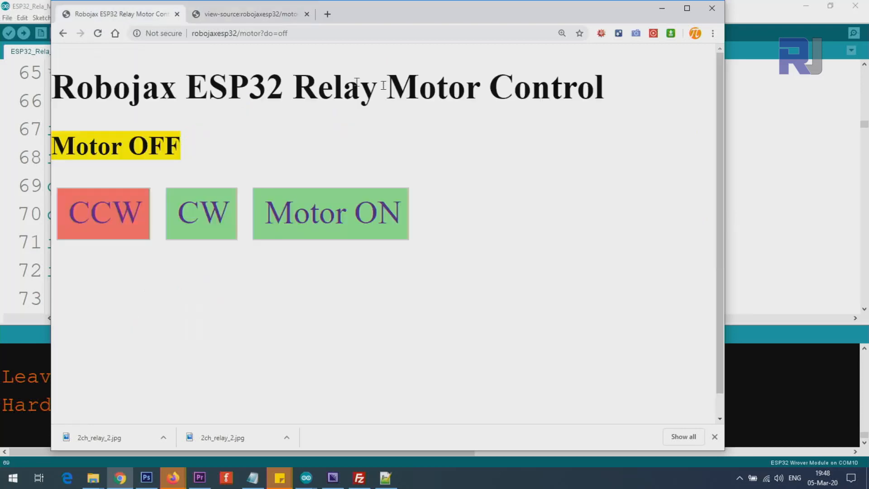
pyautogui.click(249, 14)
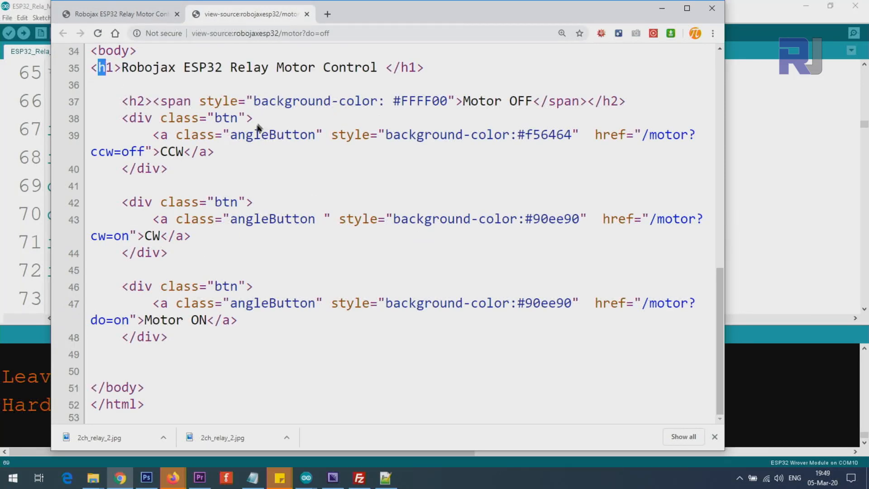
# Step: Highlight the CW button block and Motor OFF status in the source, then return to the page
pyautogui.moveTo(121, 101); pyautogui.dragTo(166, 169)
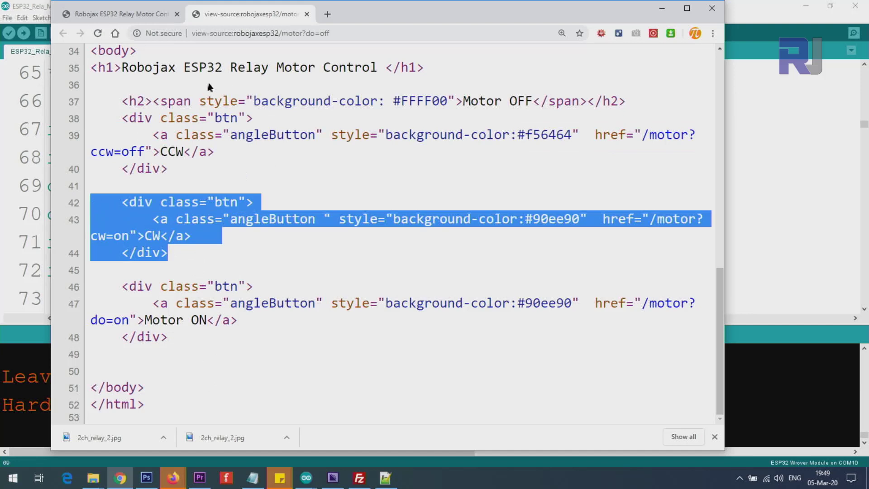
pyautogui.click(487, 101)
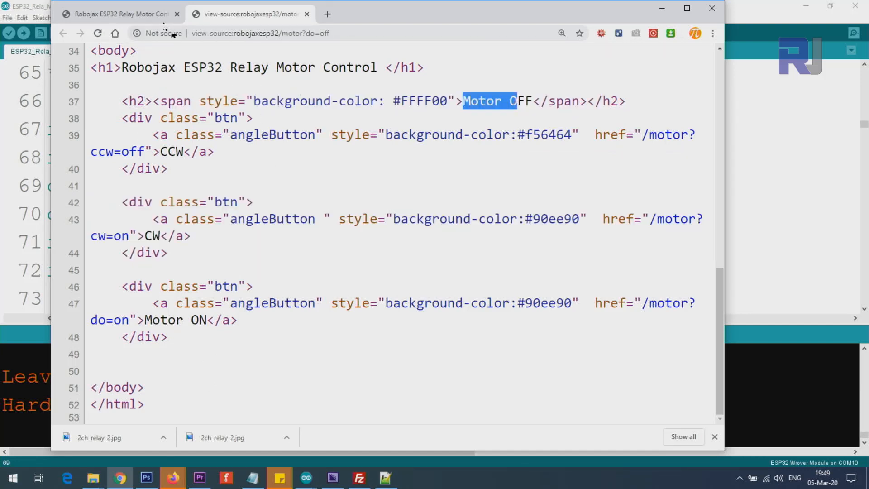
pyautogui.click(119, 14)
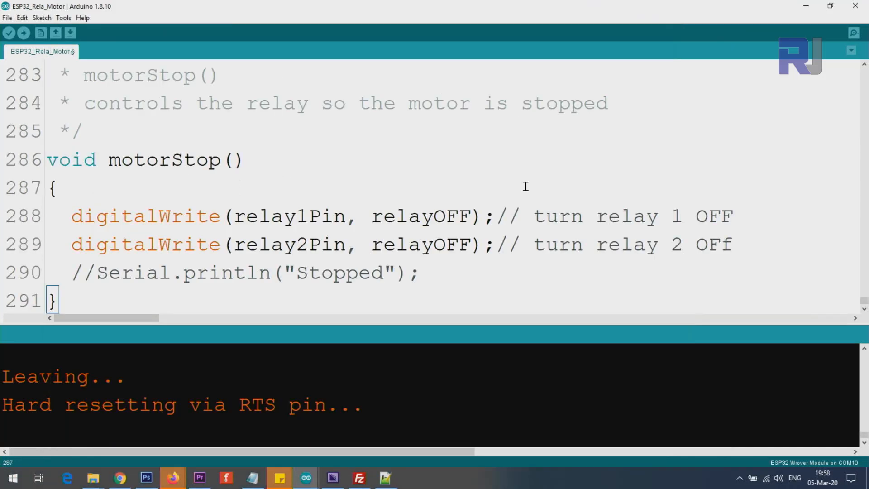
pyautogui.moveTo(7, 18)
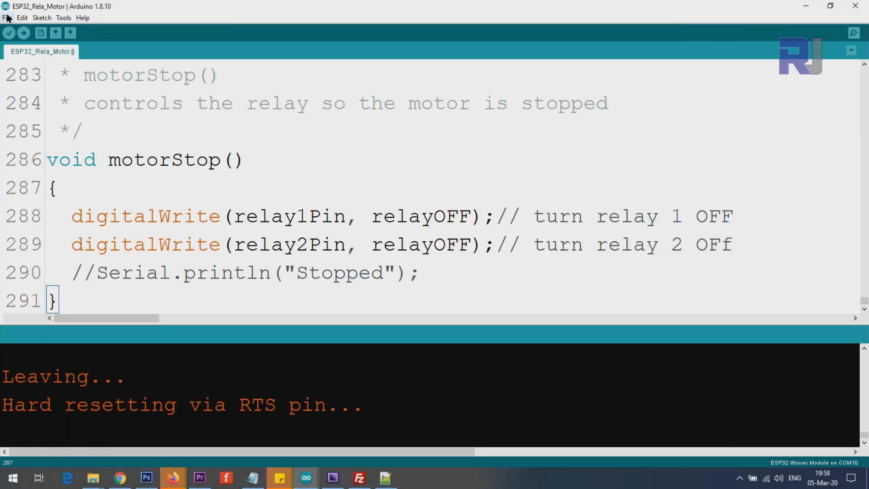
# Step: Create the blank sketch sketch_mar05a via File > New and maximize its window
pyautogui.click(8, 18)
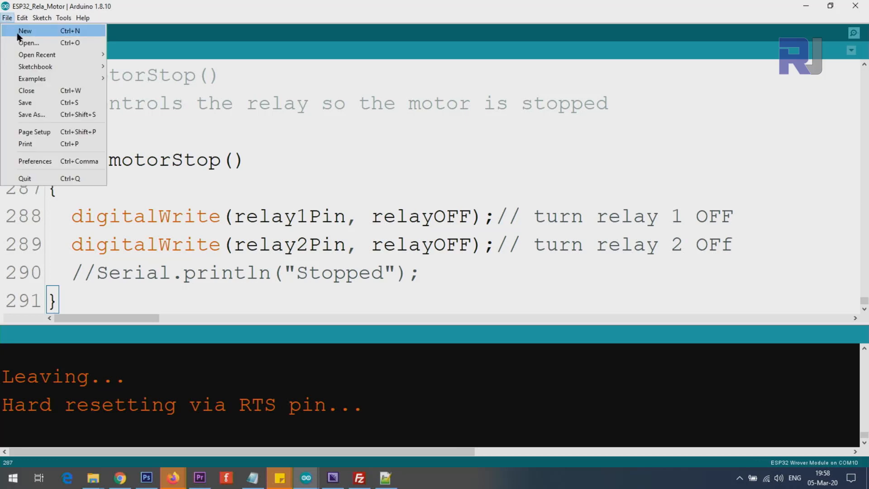
pyautogui.click(24, 30)
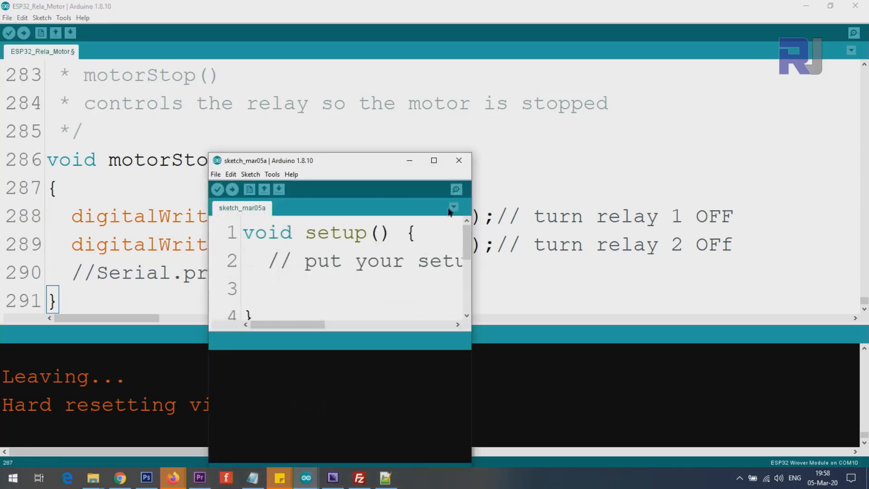
pyautogui.click(434, 160)
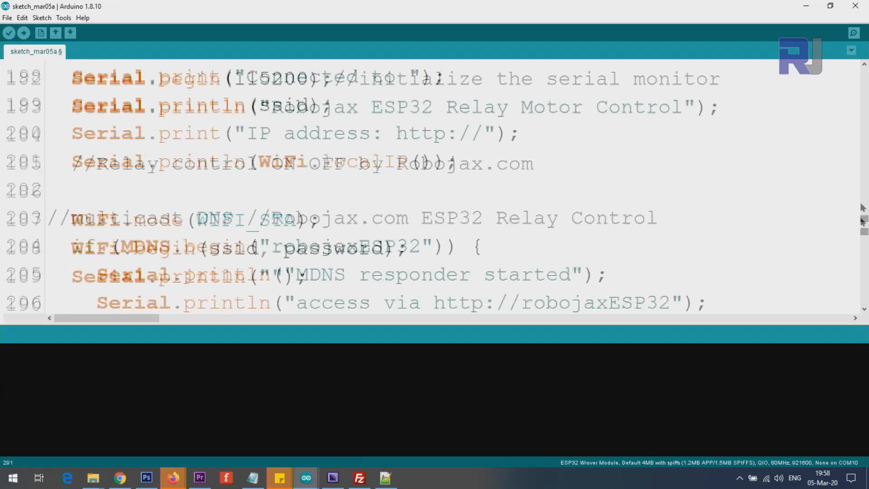
# Step: Scroll the pasted relay code and select the WiFi name Robojax and password values
pyautogui.scroll(3)
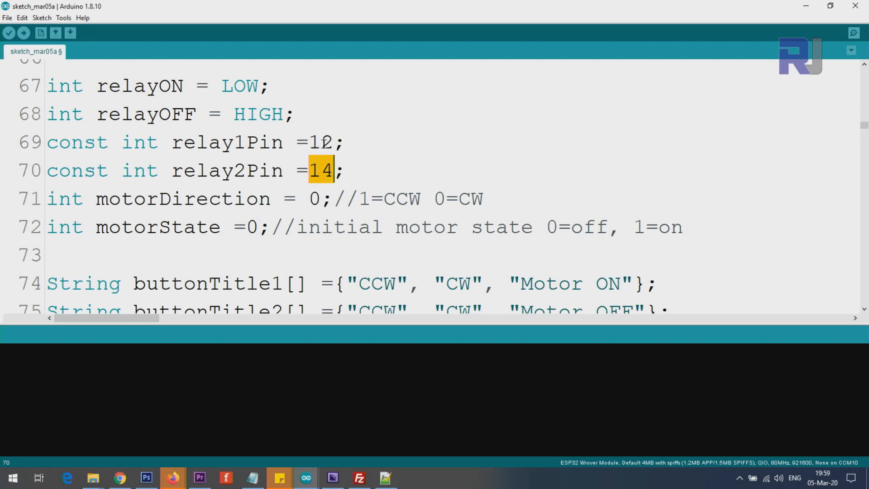
pyautogui.scroll(-3)
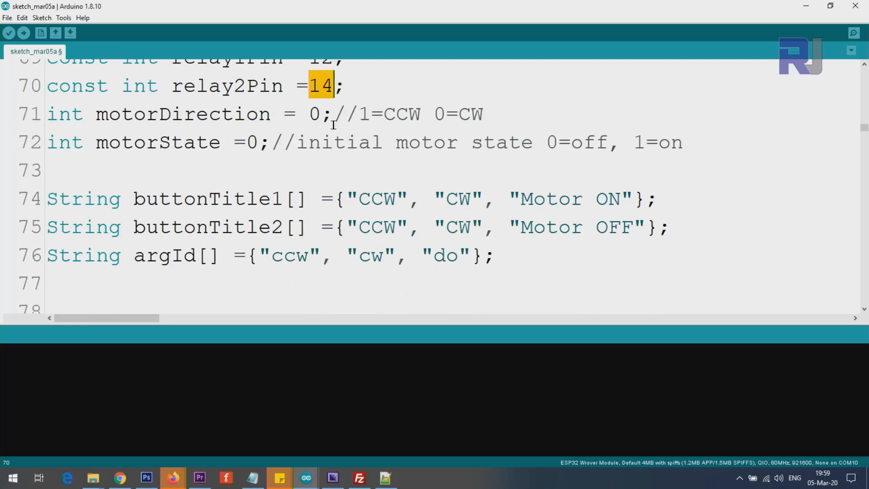
pyautogui.scroll(-3)
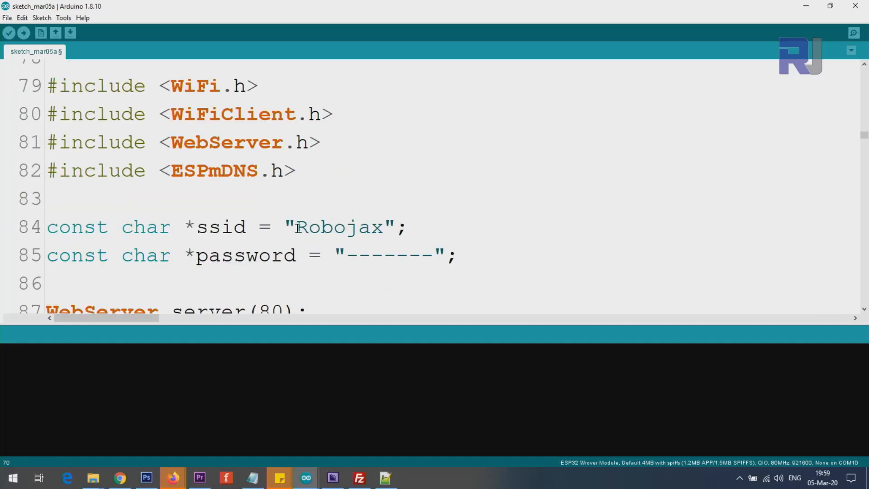
pyautogui.doubleClick(337, 227)
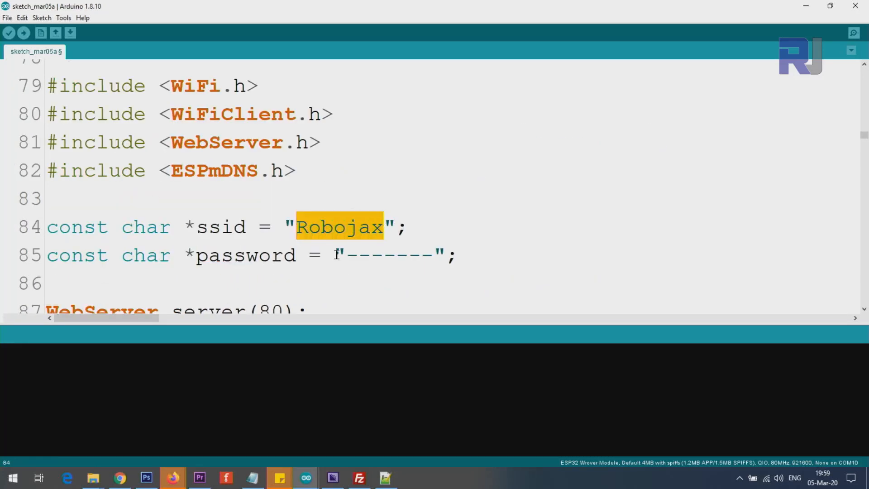
pyautogui.doubleClick(389, 254)
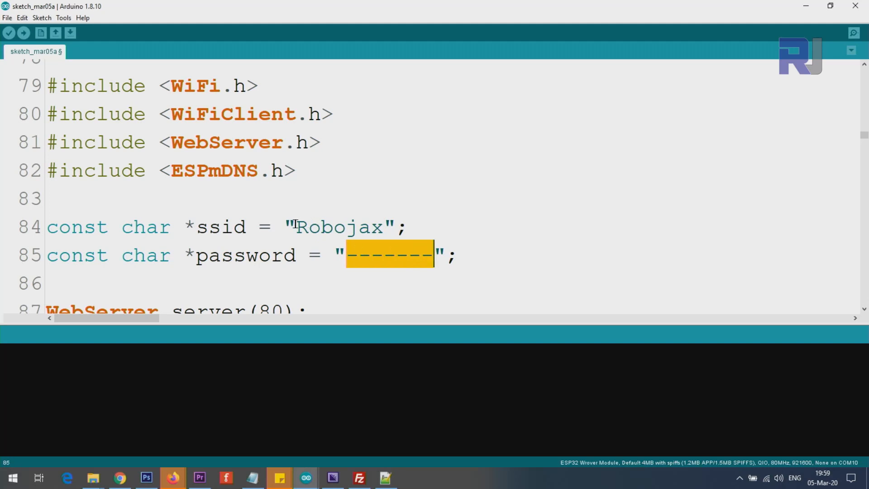
pyautogui.doubleClick(331, 228)
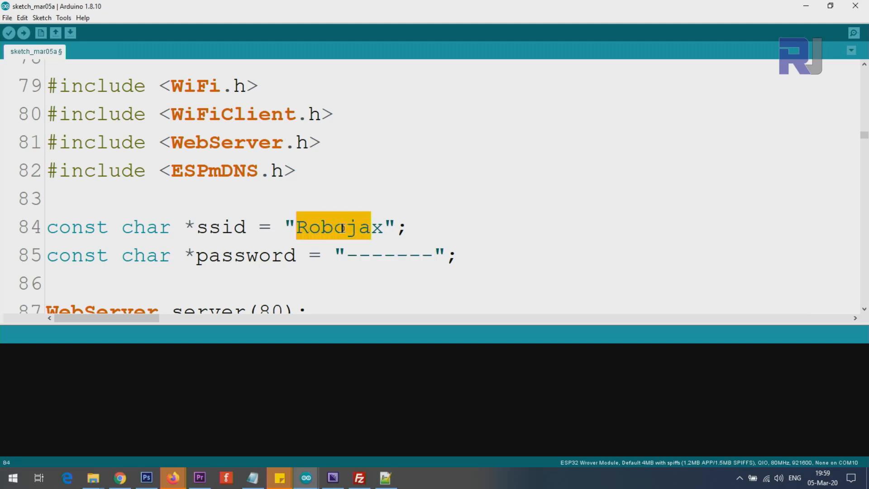